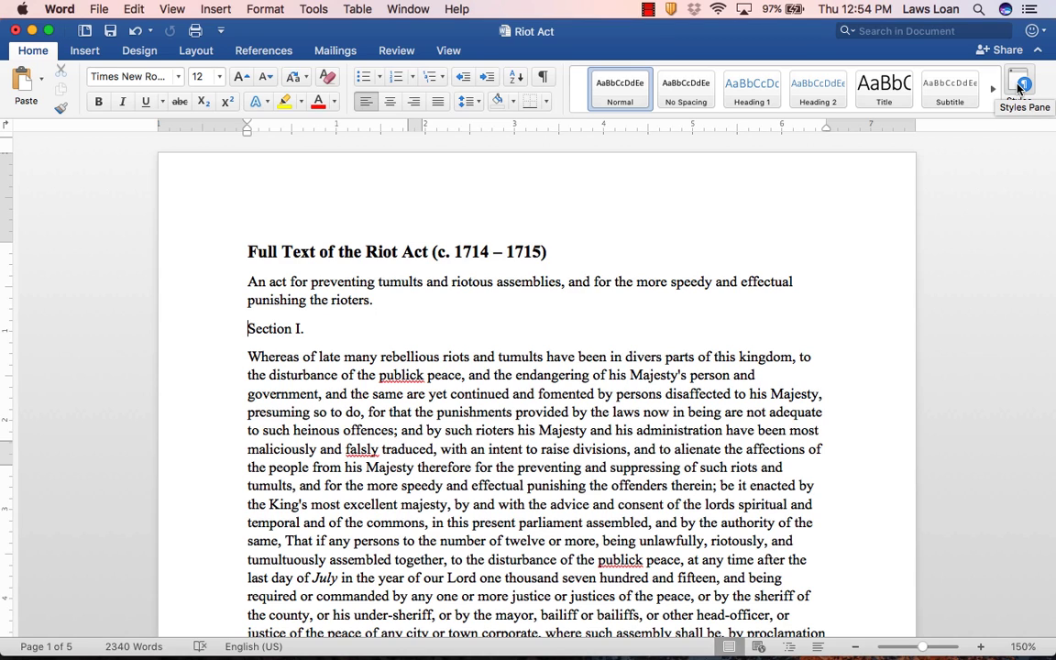
- Open the Styles pane beside the Riot Act document from the Home ribbon
left_click(1019, 83)
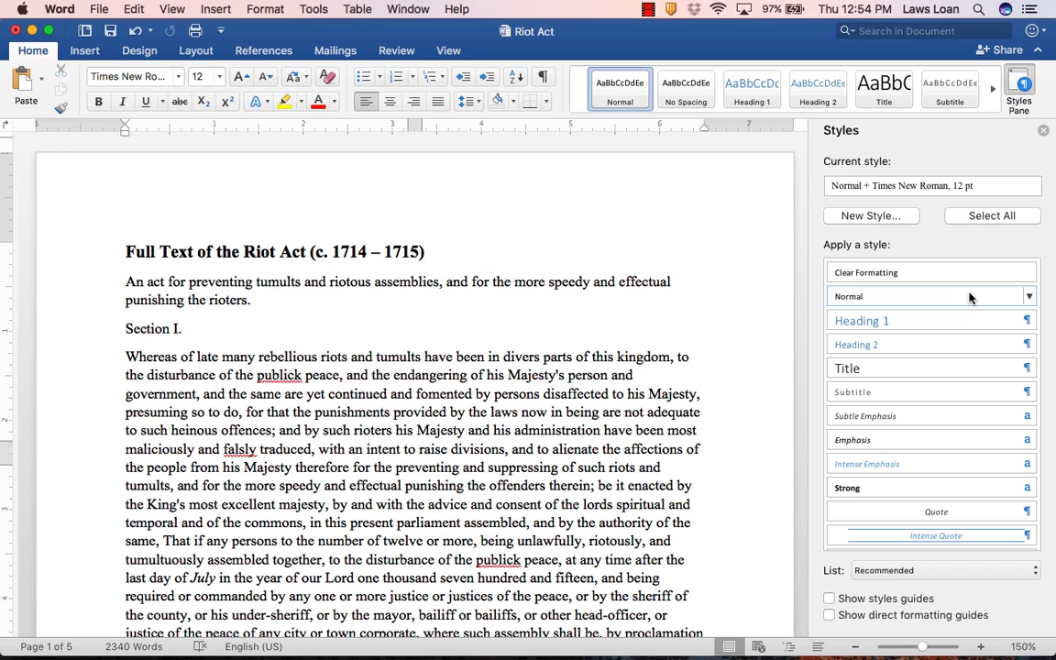
mouse_move(931, 320)
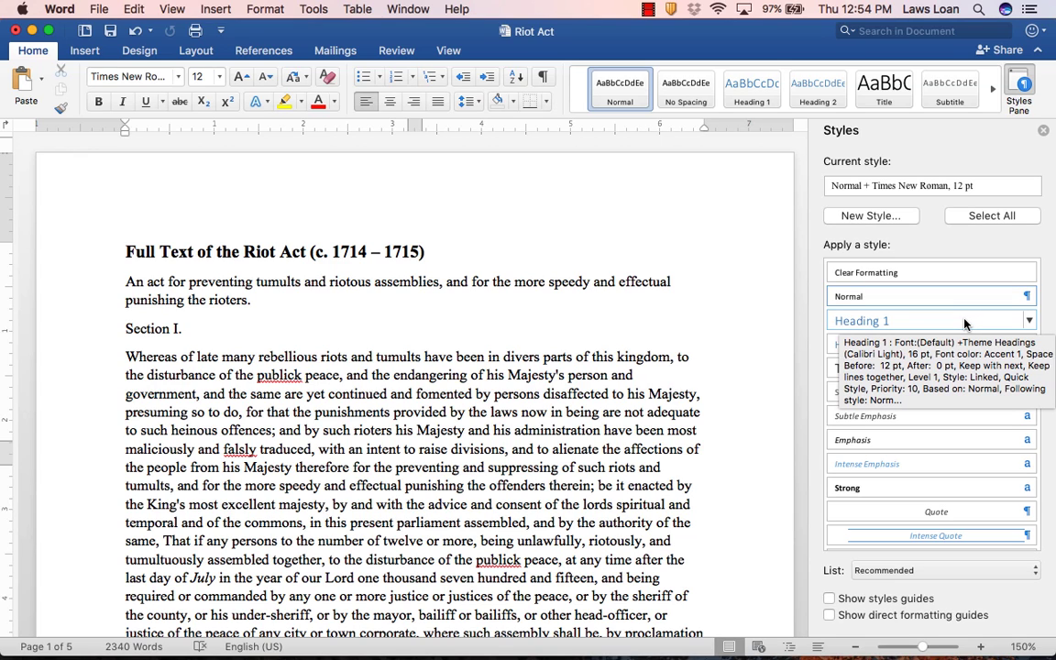
mouse_move(970, 324)
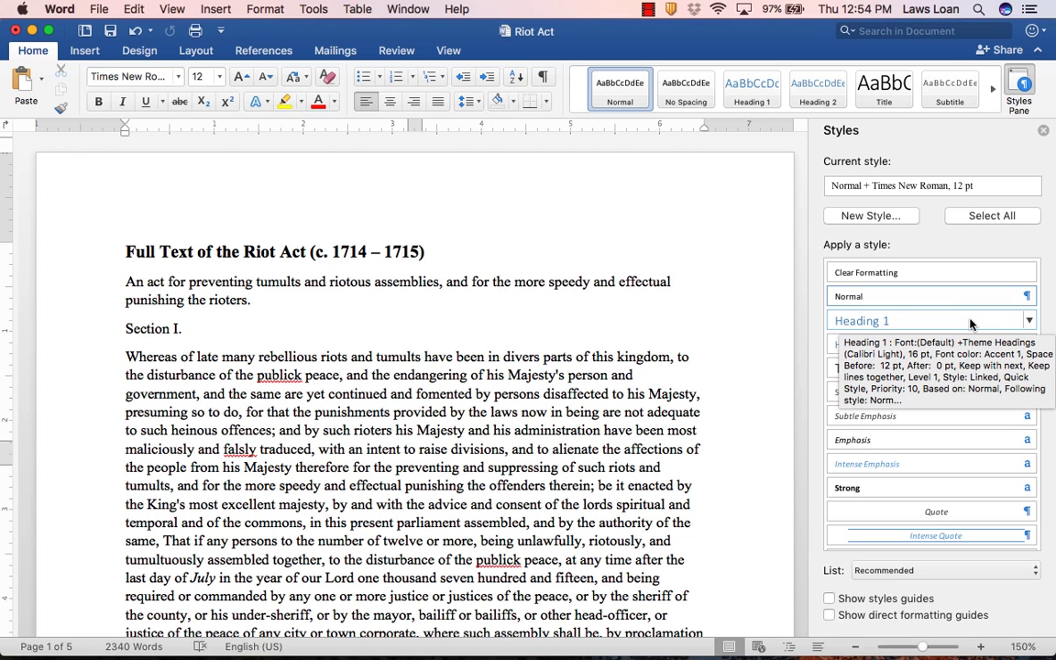
- Modify Heading 1 to Times New Roman, 14 pt, black, with Add to template checked
left_click(1028, 320)
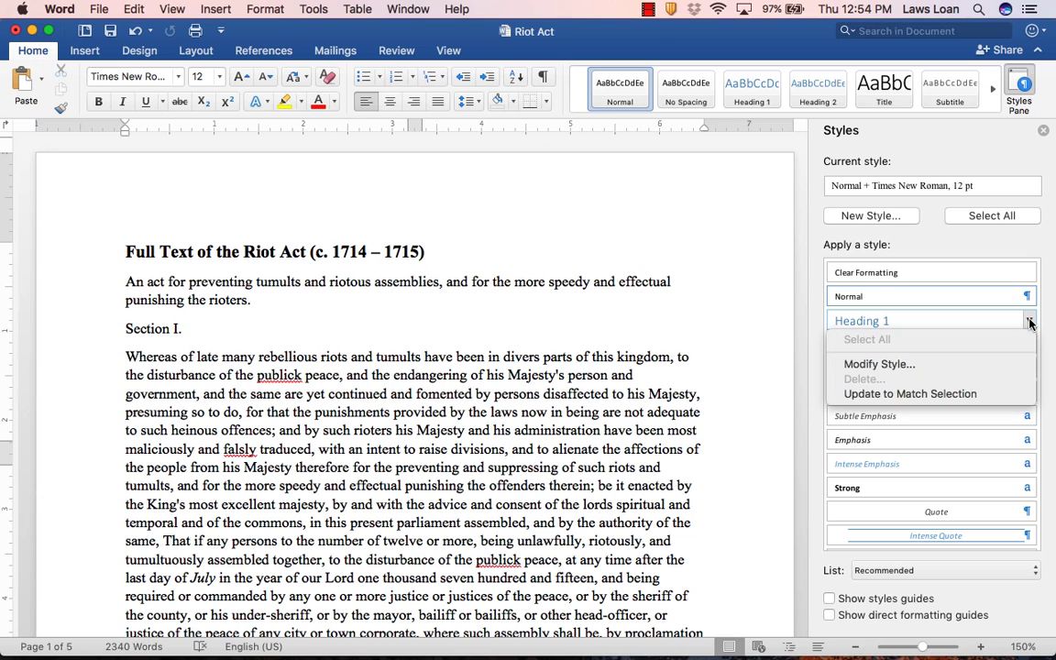
mouse_move(878, 364)
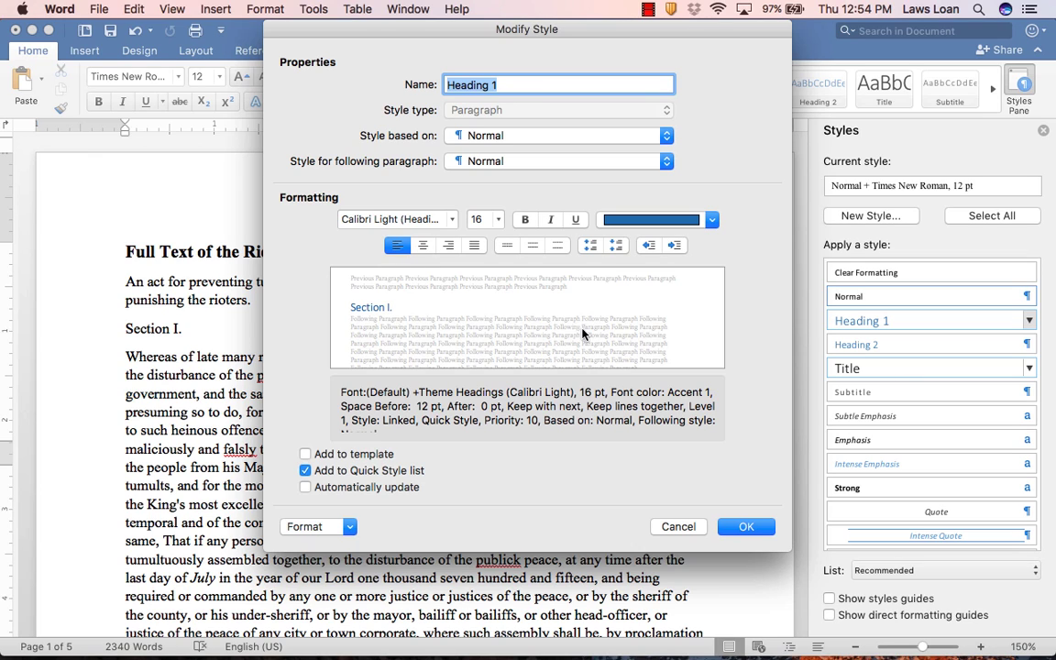
mouse_move(562, 314)
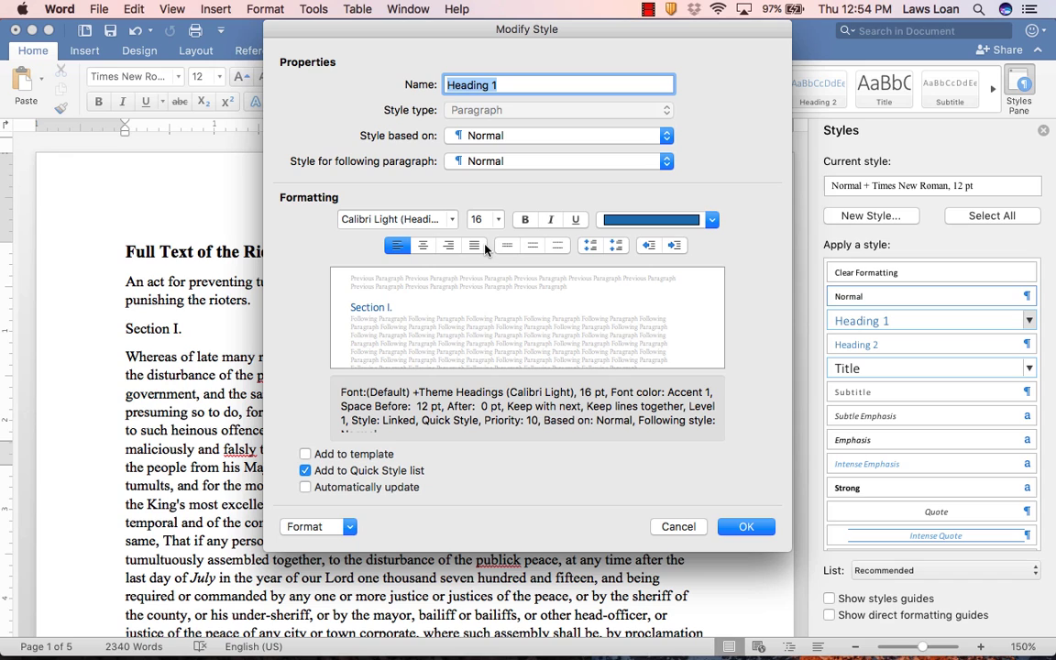
left_click(451, 218)
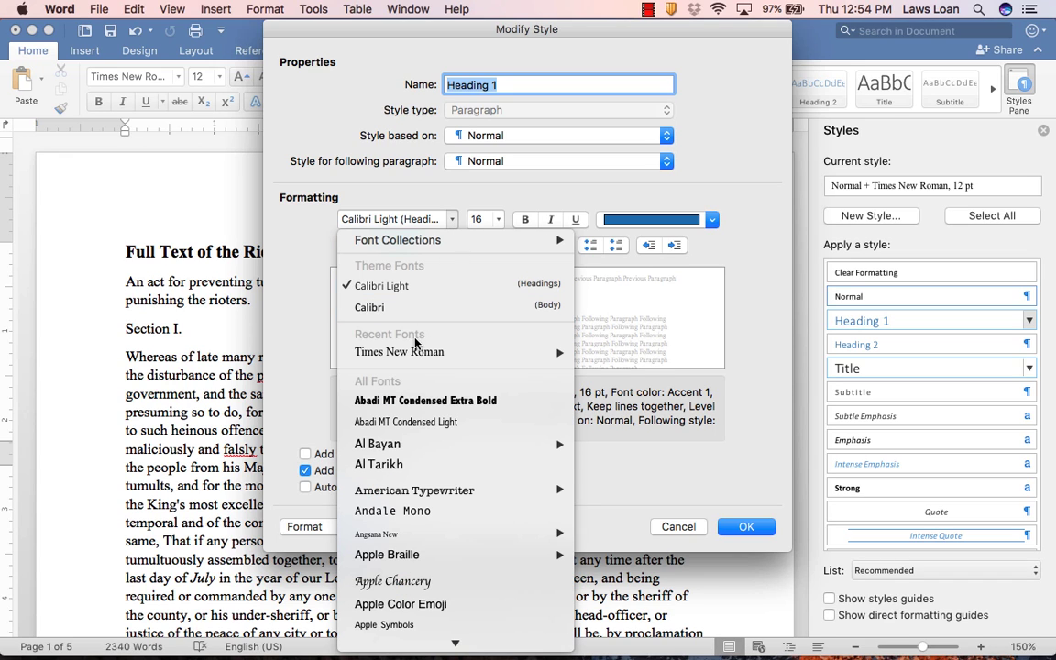
left_click(399, 352)
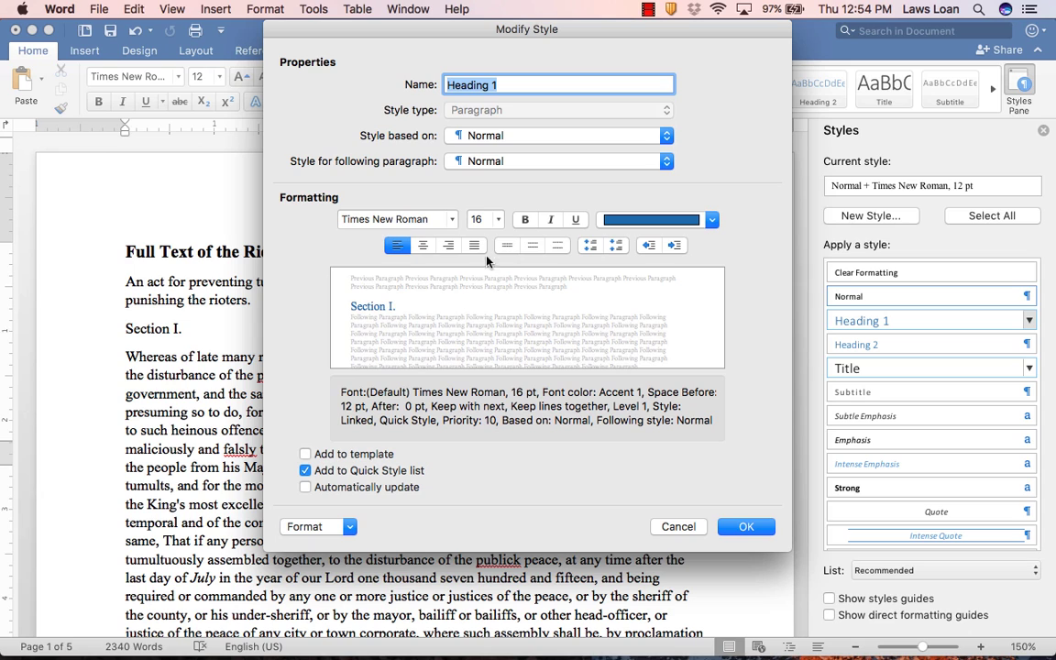
left_click(478, 220)
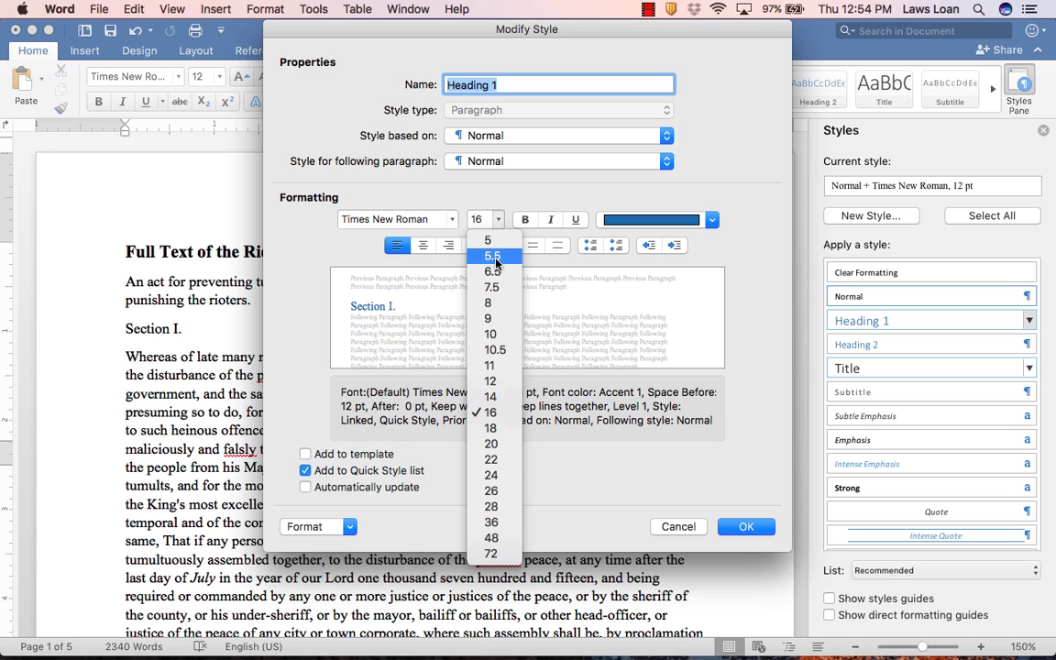
left_click(491, 395)
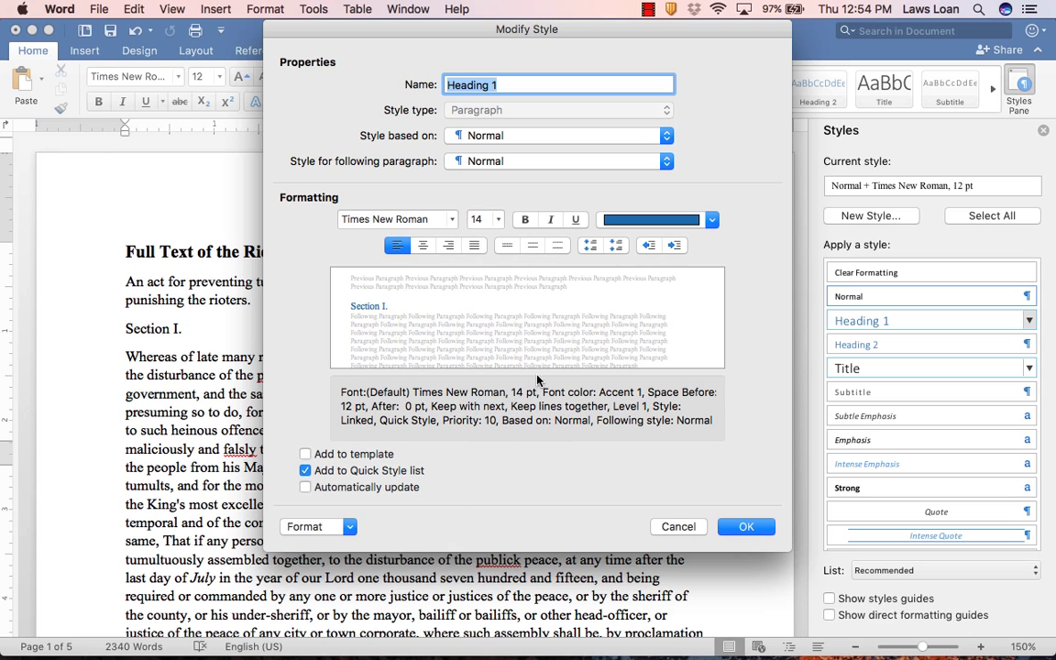
left_click(713, 219)
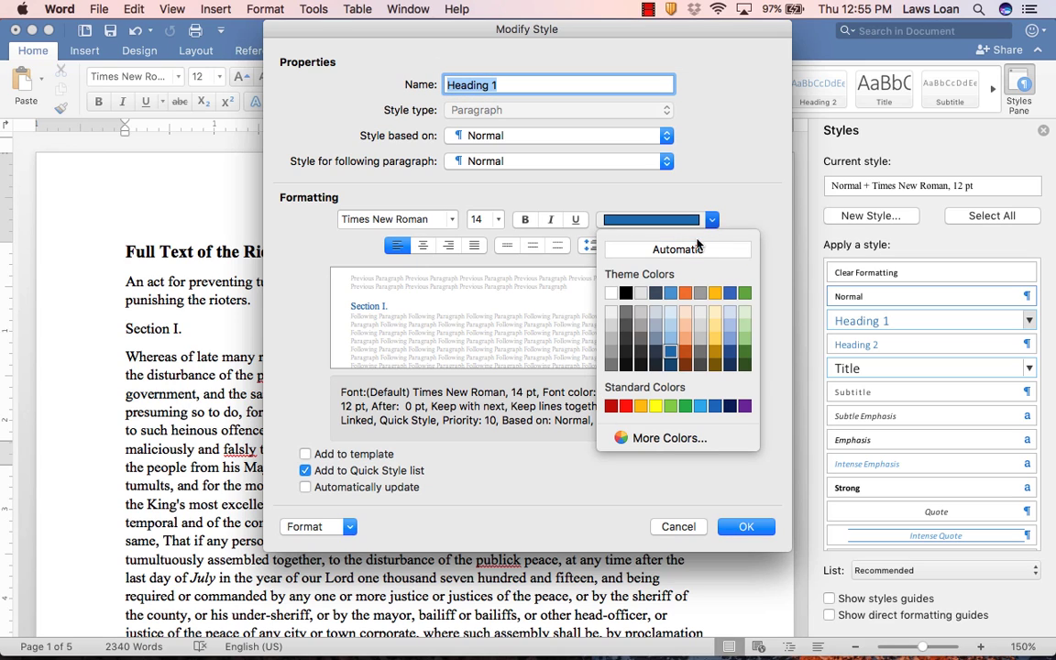
left_click(627, 293)
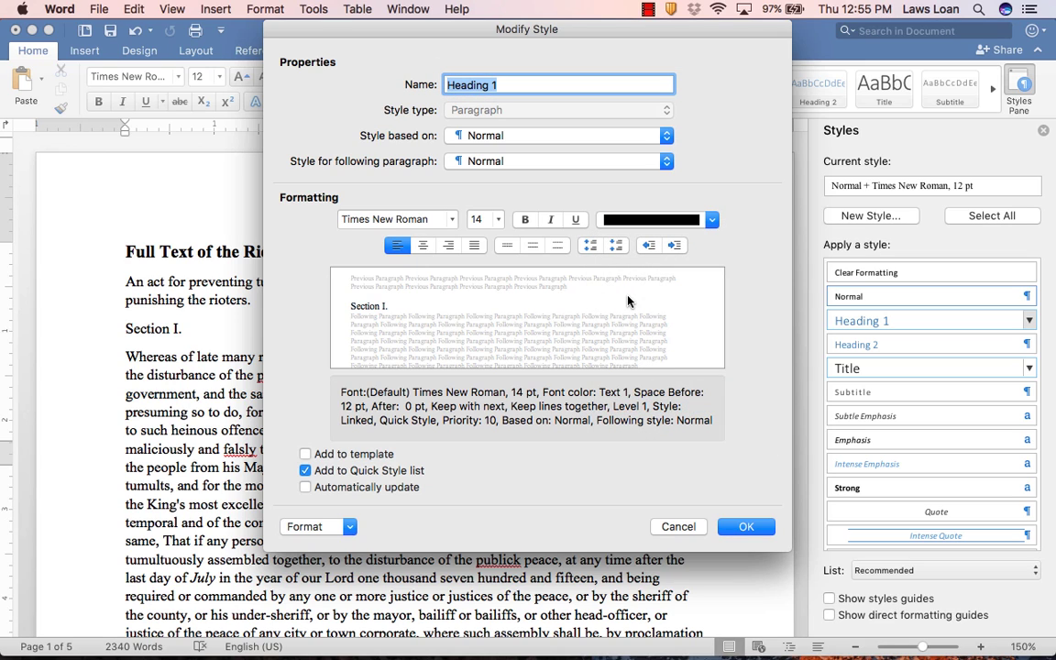
mouse_move(490, 376)
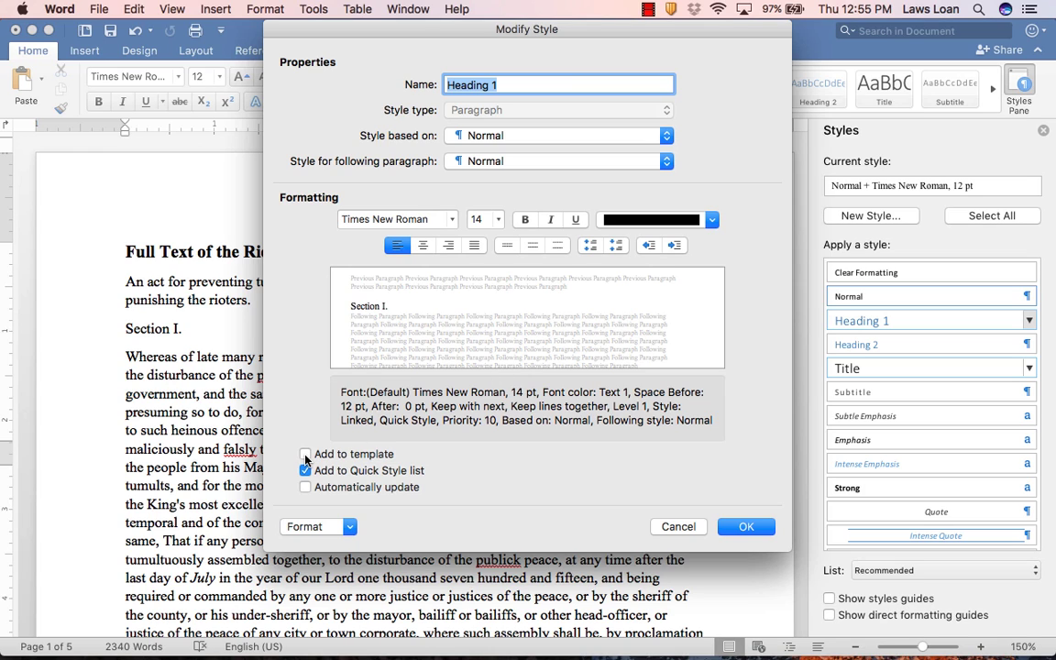
left_click(305, 454)
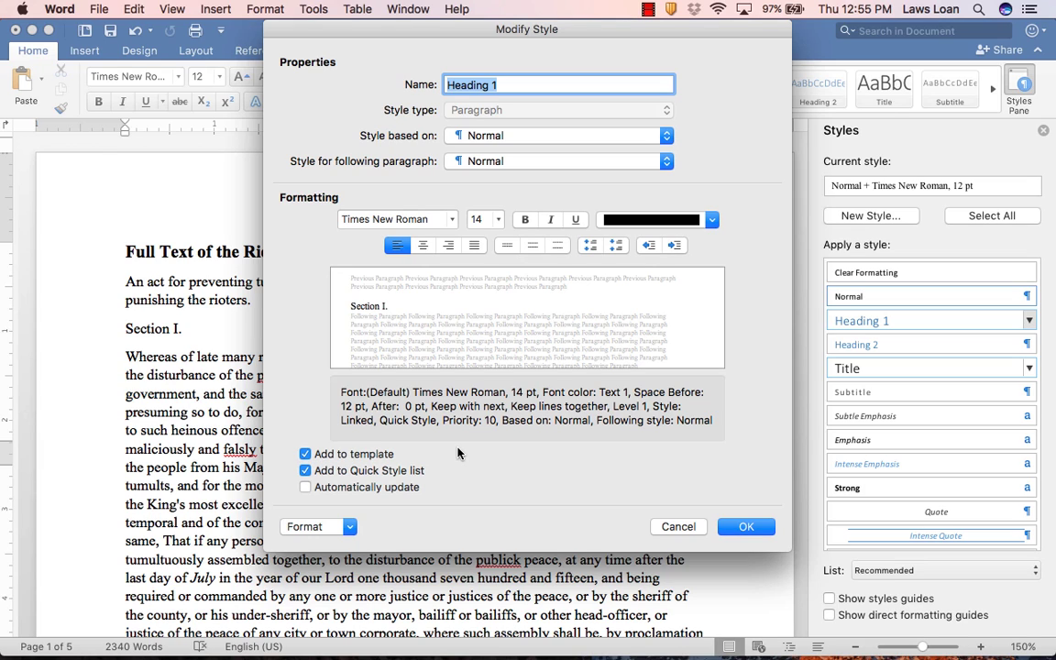
mouse_move(518, 478)
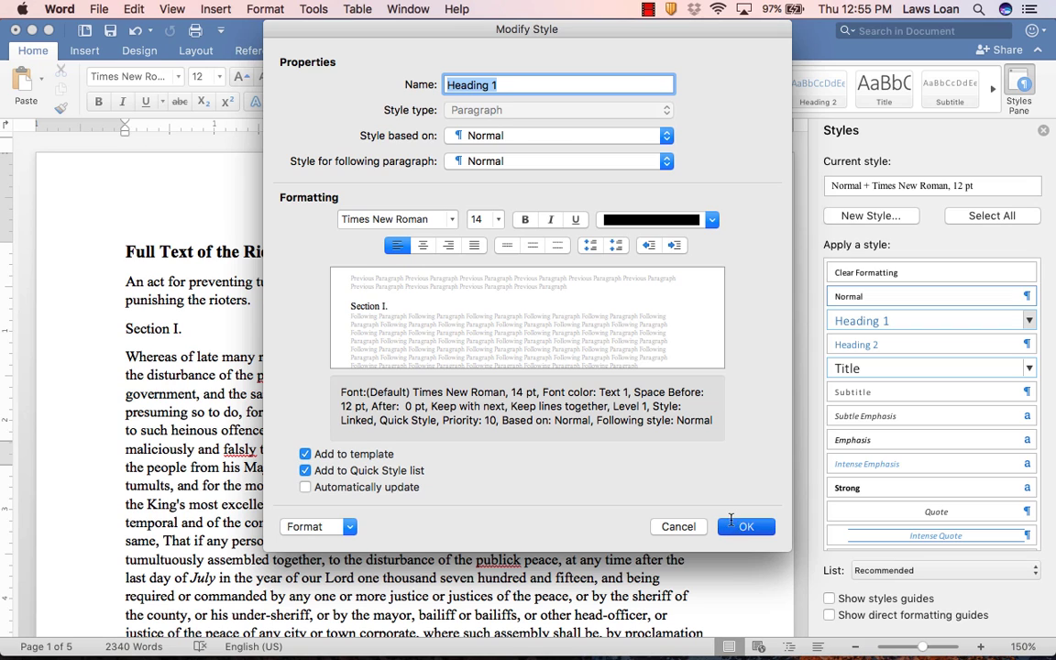
- Confirm the Heading 1 changes, select the Section I. heading, and scroll through the section headings
left_click(746, 526)
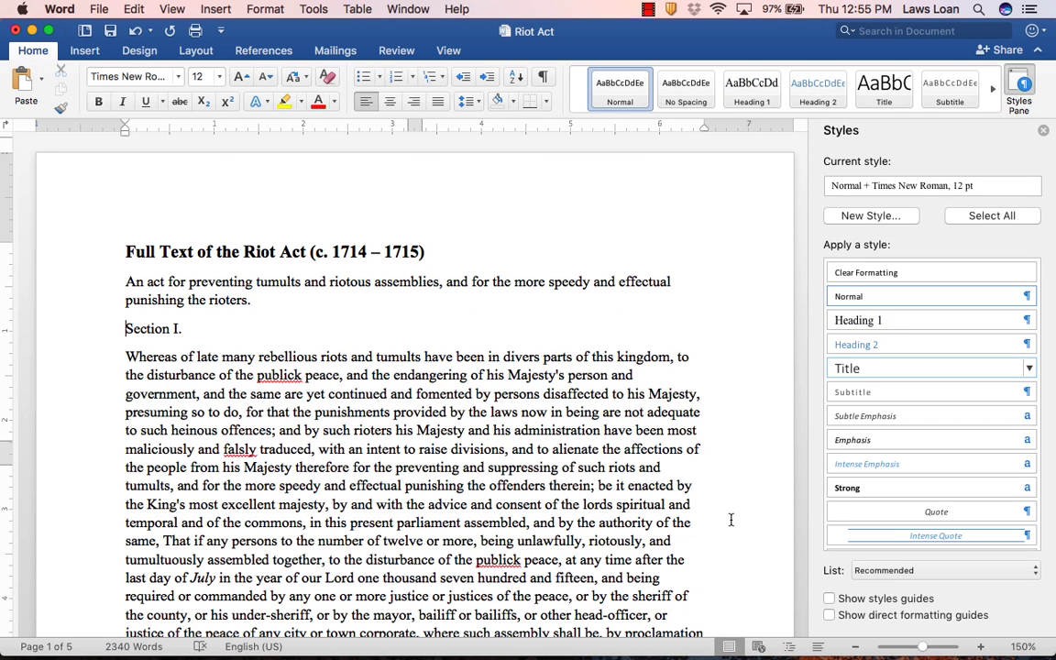
mouse_move(454, 419)
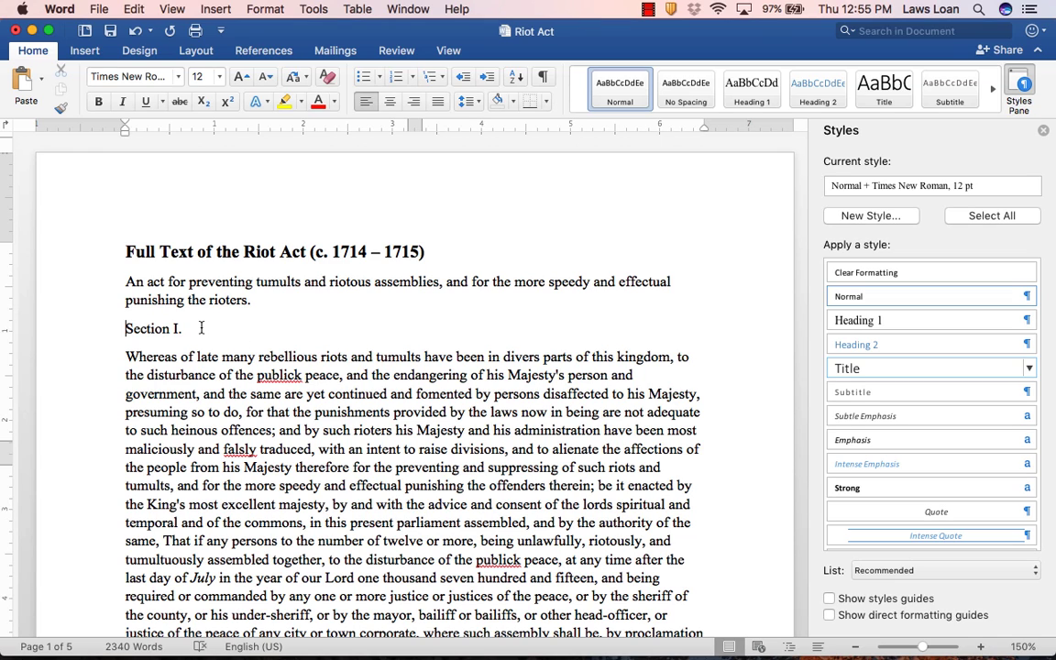
double_click(152, 328)
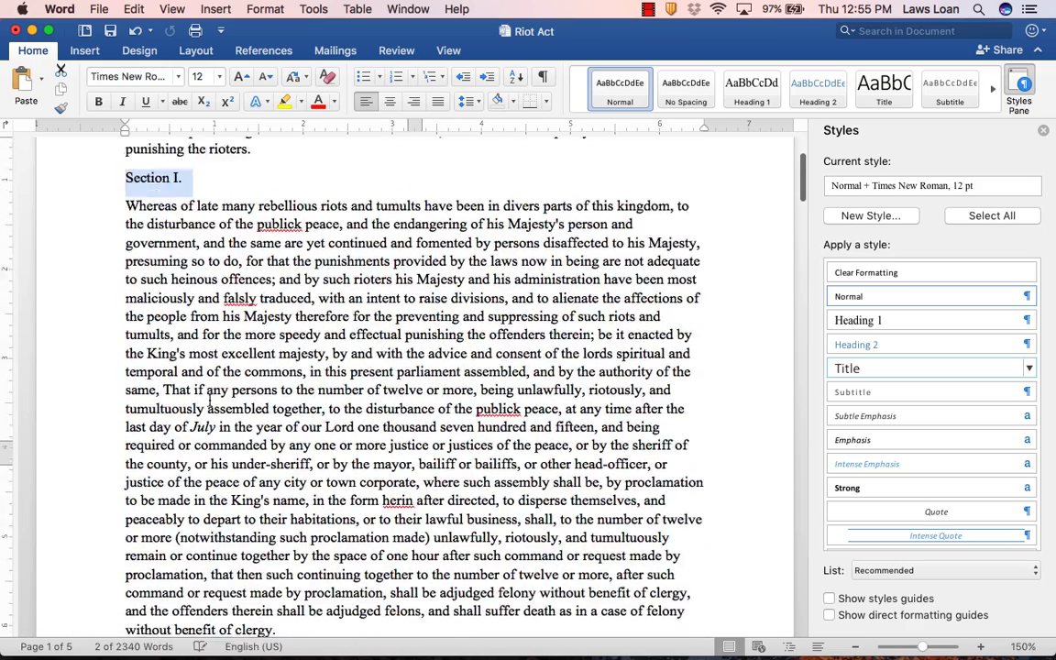
scroll("down", 3)
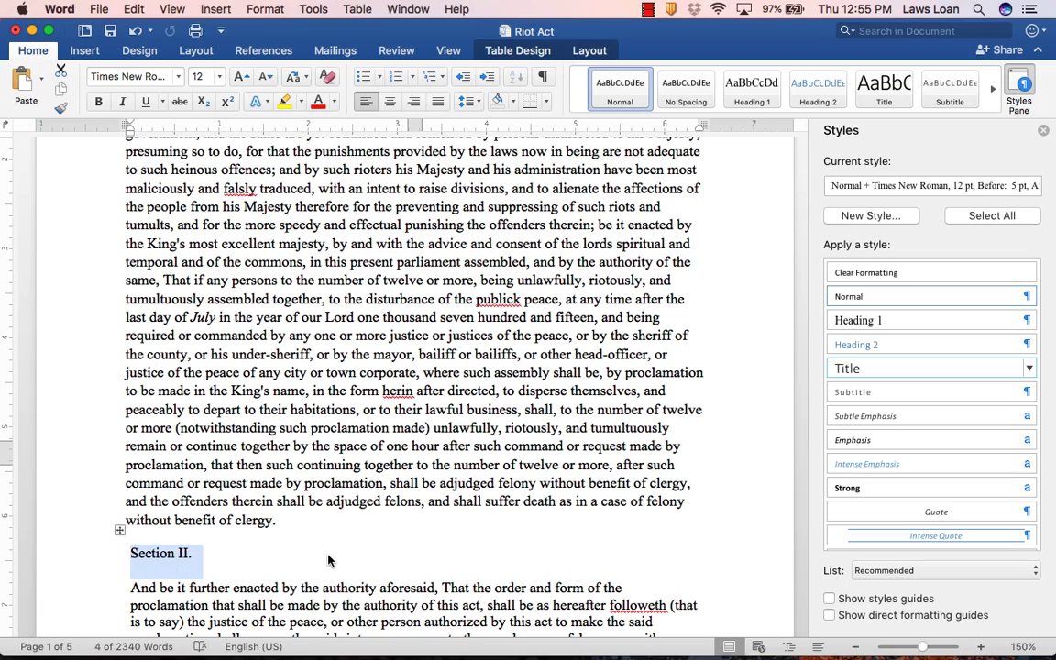
scroll("down", 3)
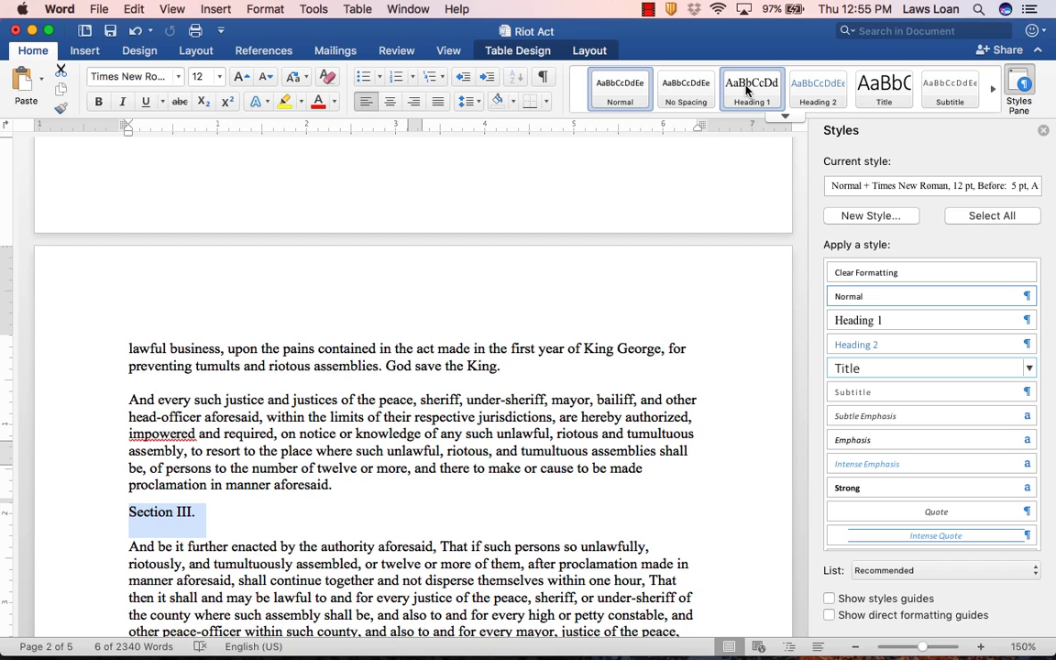
mouse_move(752, 89)
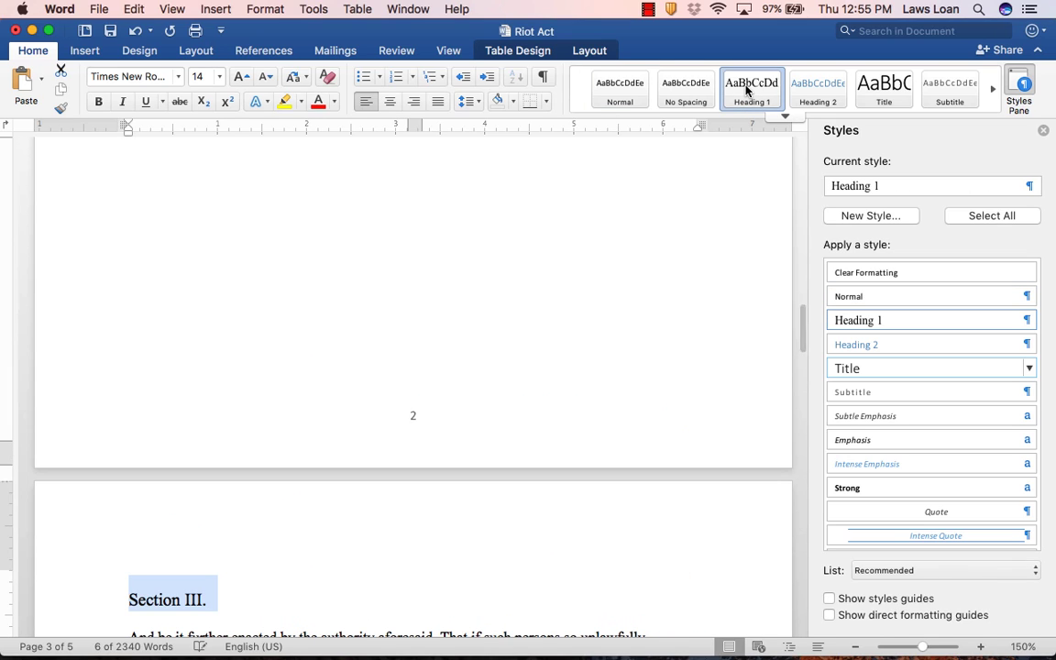
scroll("down", 3)
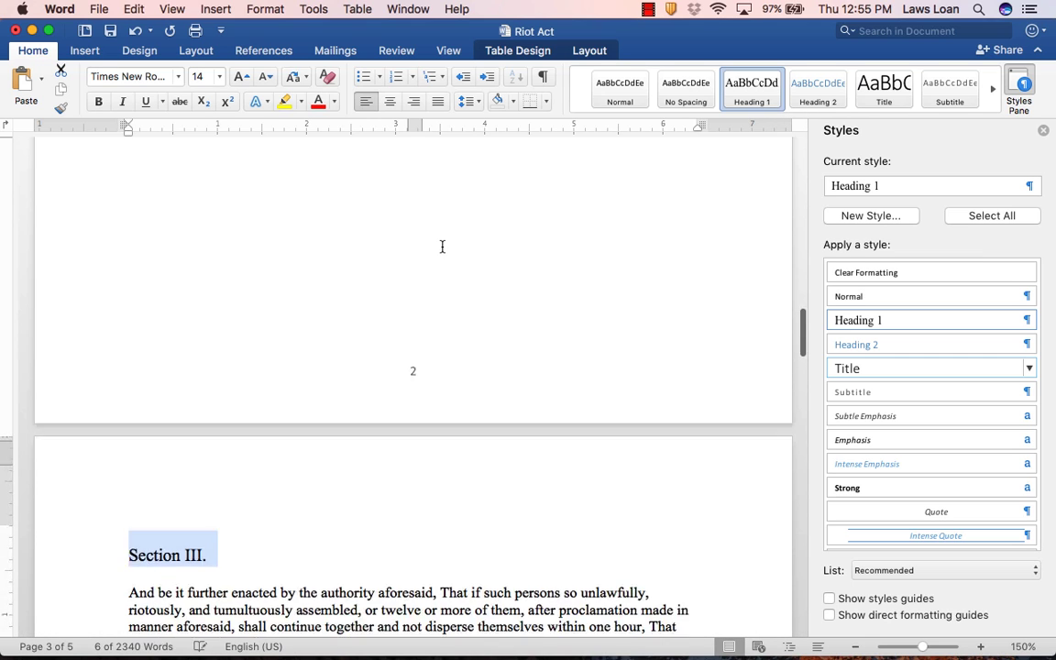
scroll("down", 3)
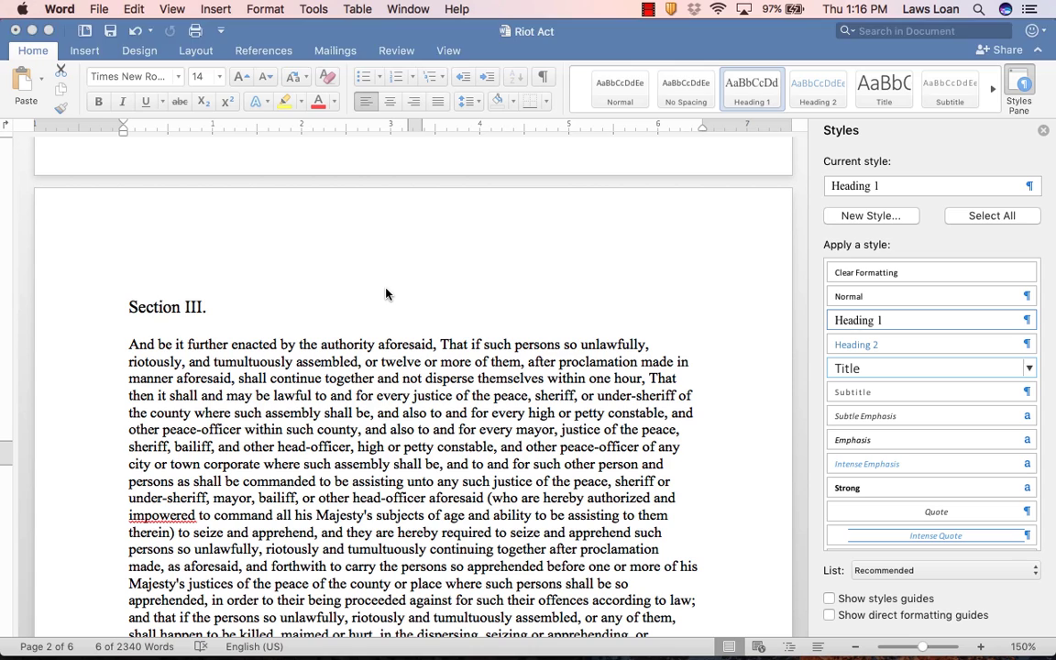
- Select the entire Section I. heading and show the line spacing dropdown
triple_click(167, 307)
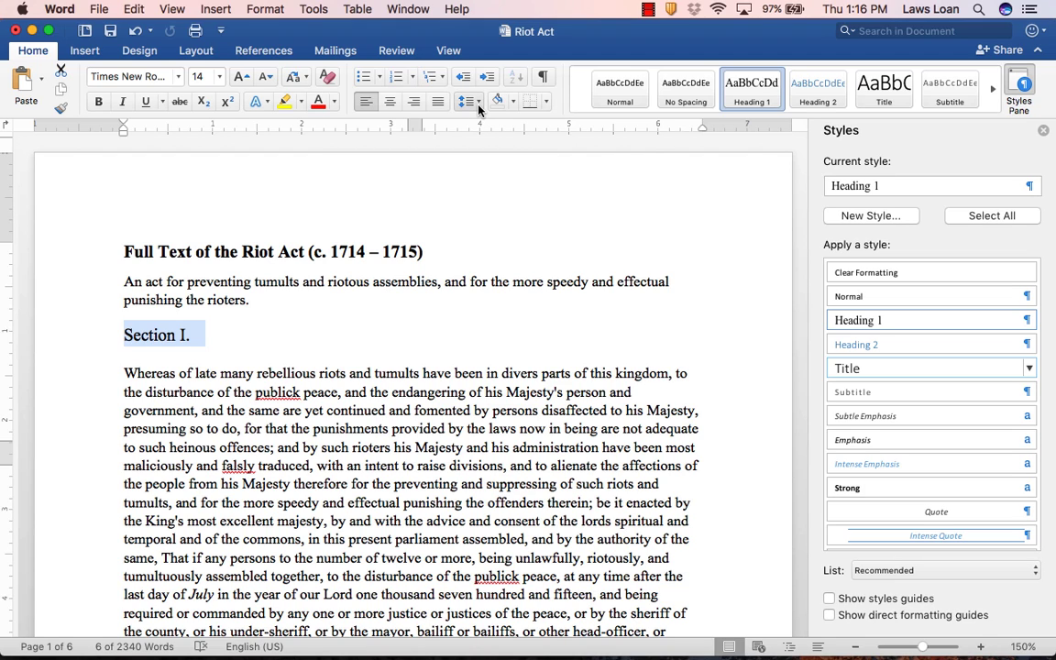
mouse_move(470, 101)
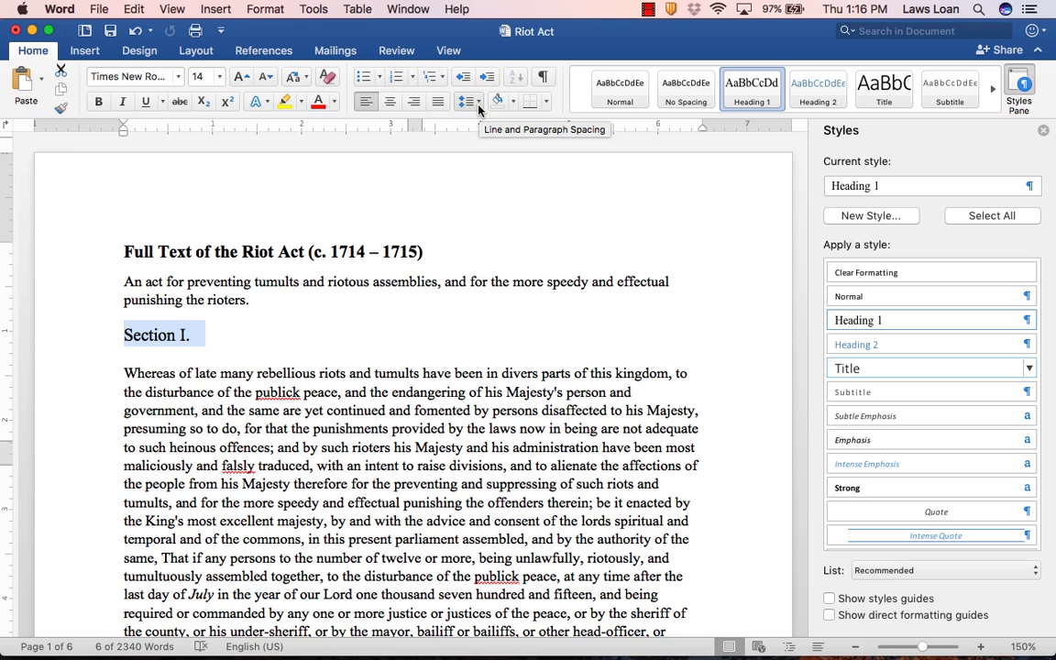
left_click(469, 101)
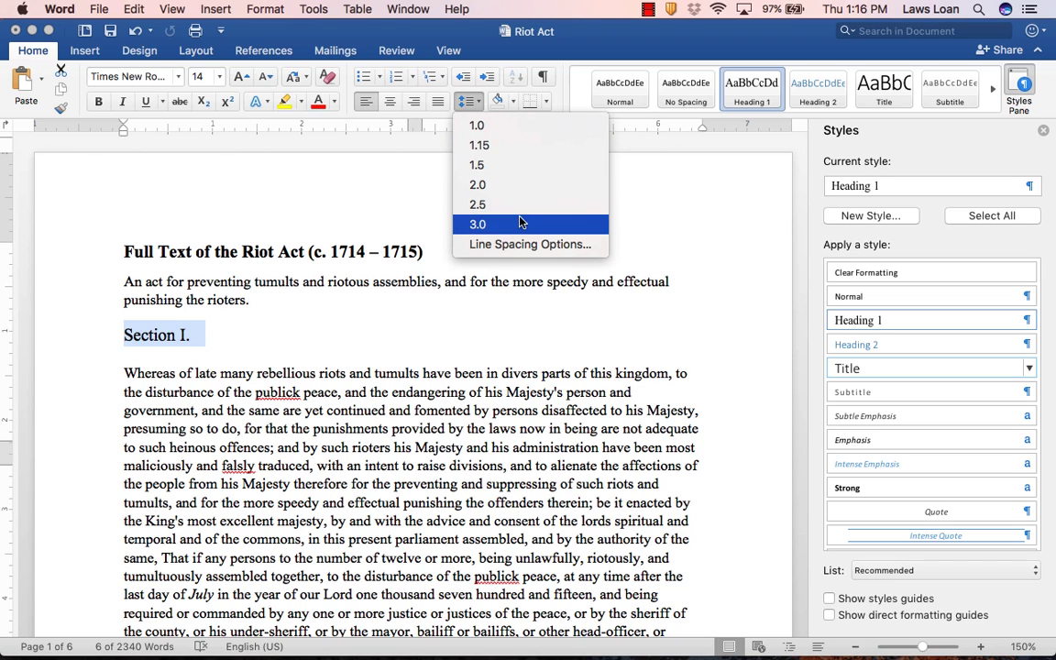
mouse_move(529, 244)
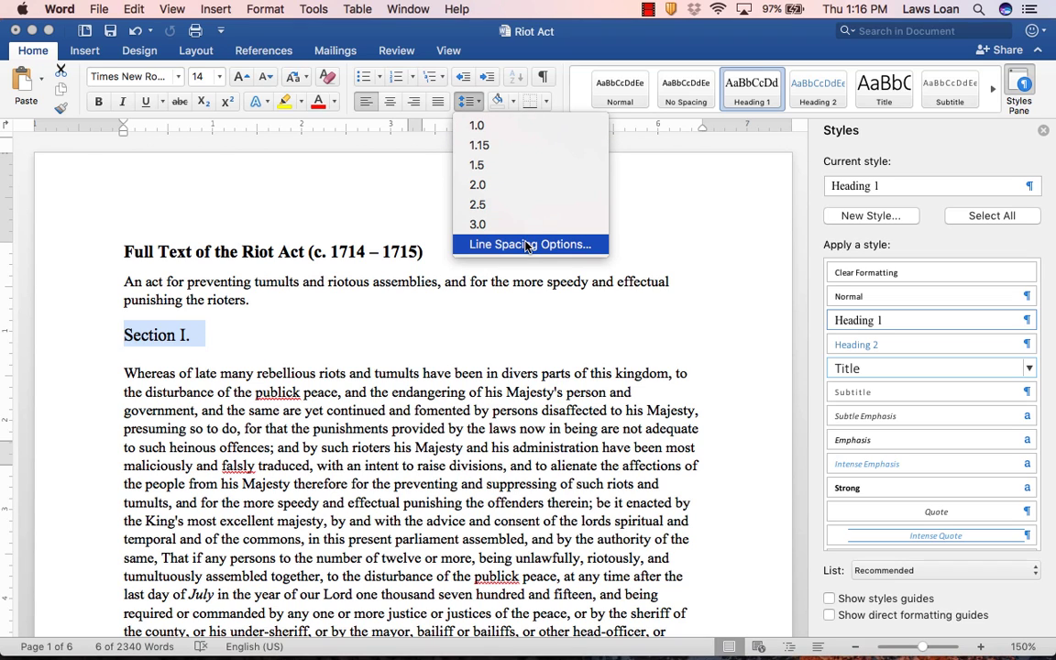
- In Line Spacing Options, uncheck Keep with next on Line and Page Breaks and confirm
left_click(529, 244)
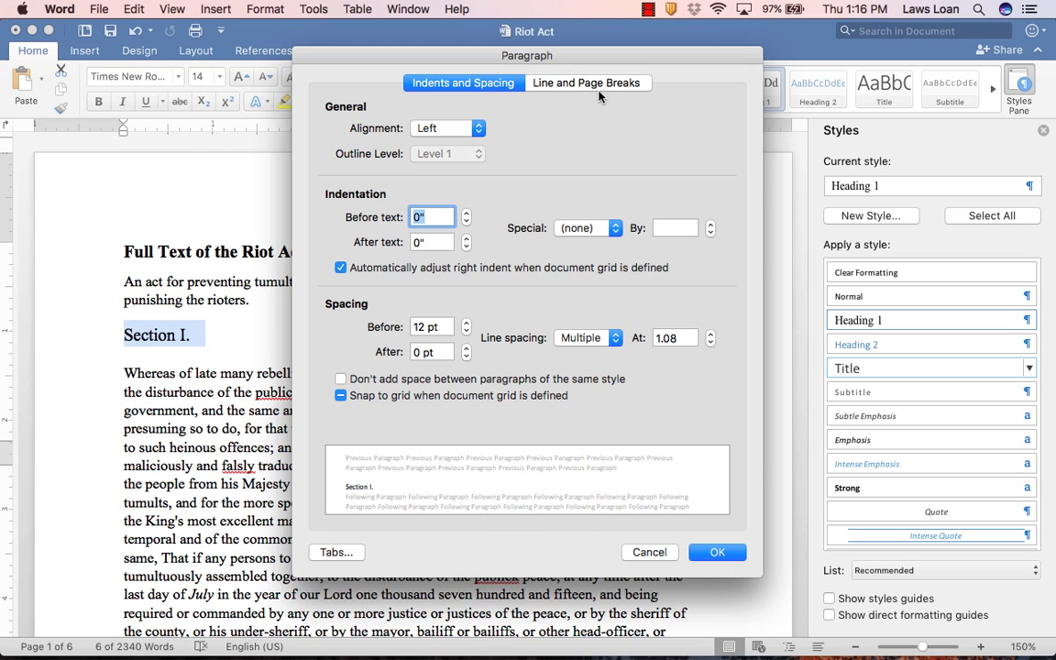
left_click(585, 82)
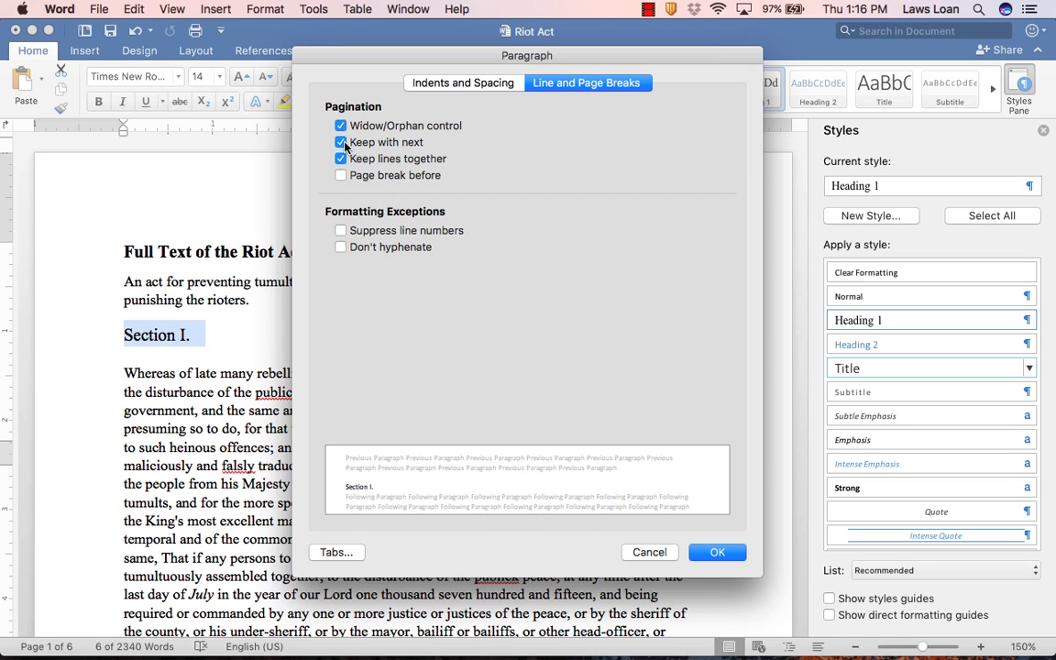
left_click(341, 142)
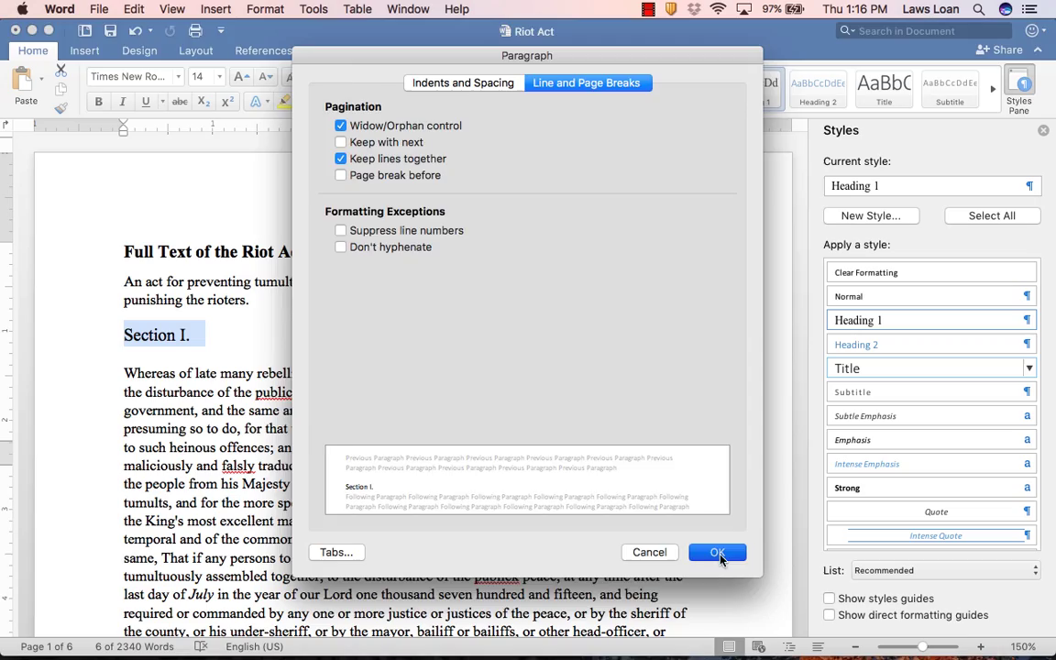
left_click(717, 552)
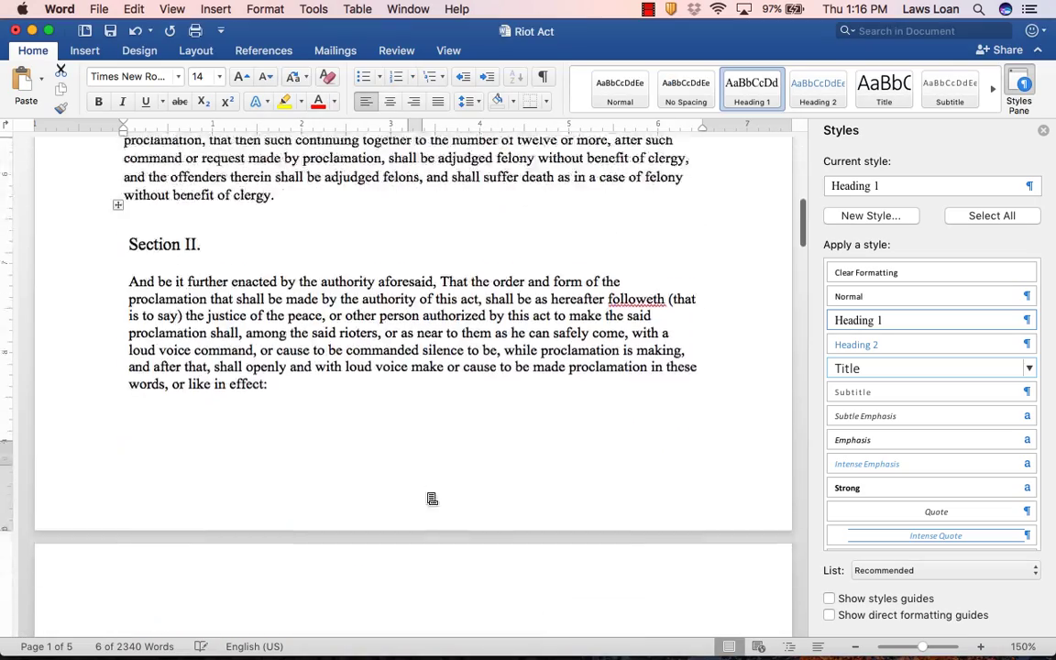